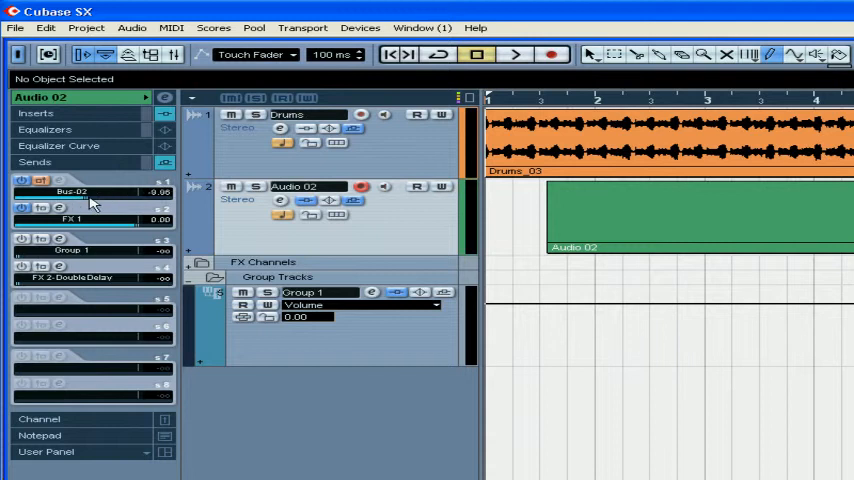
Step: Drag the Audio 02 send 1 slider to raise the Bus-02 send level
left_click_drag(90, 203, 107, 203)
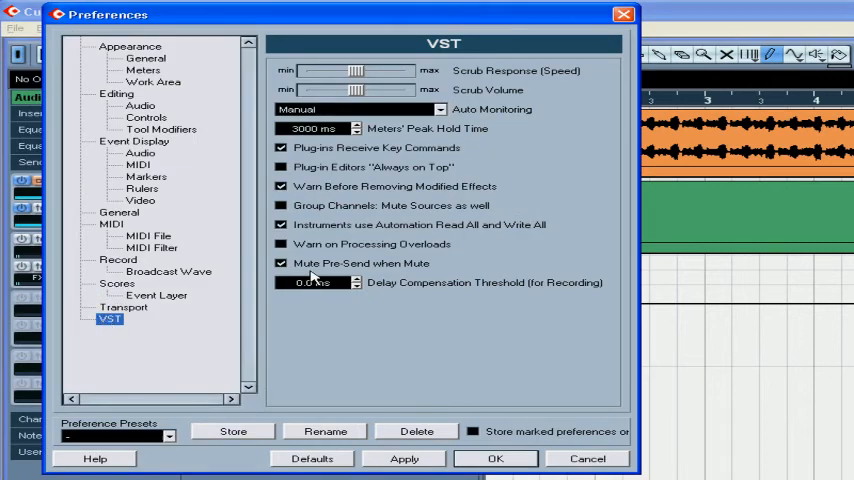
Step: Uncheck 'Mute Pre-Send when Mute' in the VST preferences
left_click(281, 263)
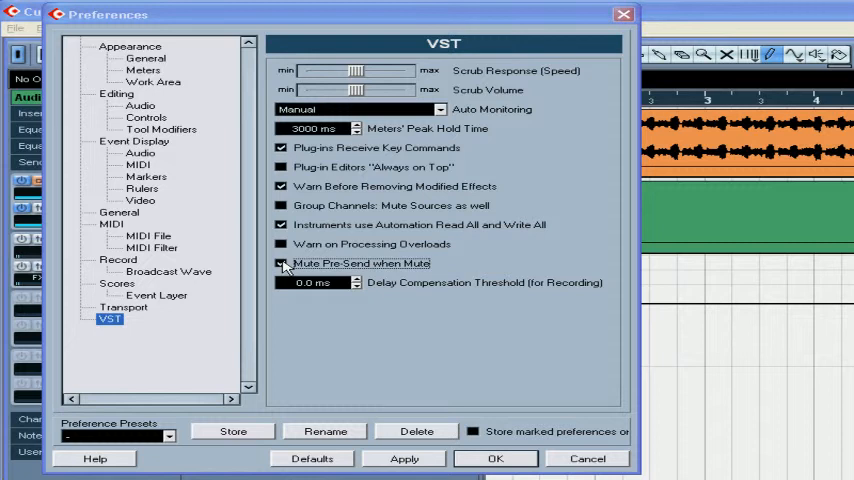
left_click(499, 458)
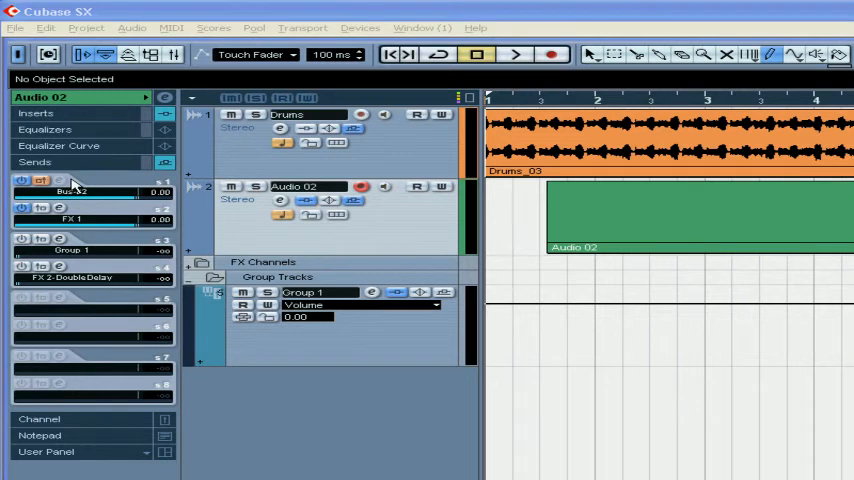
mouse_move(118, 16)
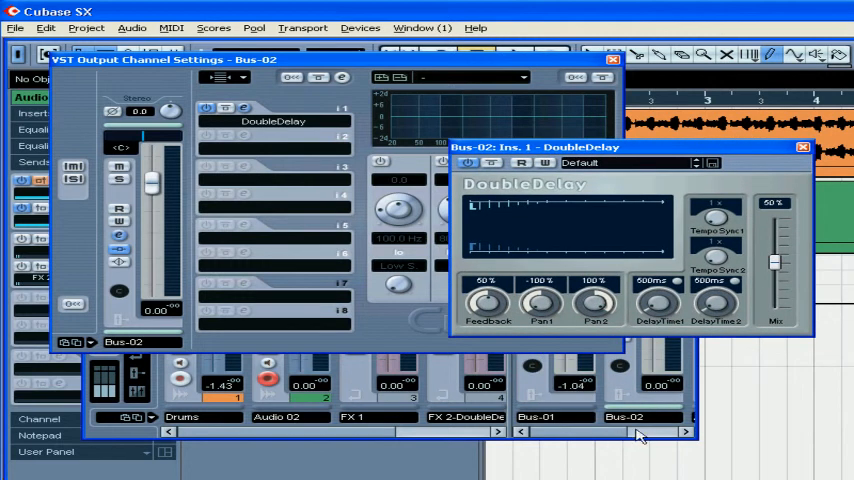
Step: Show Bus-02's DoubleDelay editor, then close the Bus-02 channel settings and the editor
left_click(801, 146)
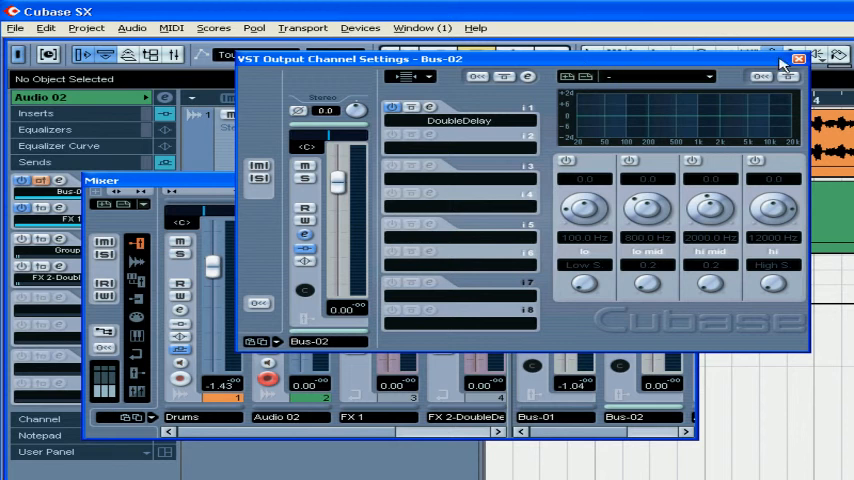
left_click(791, 61)
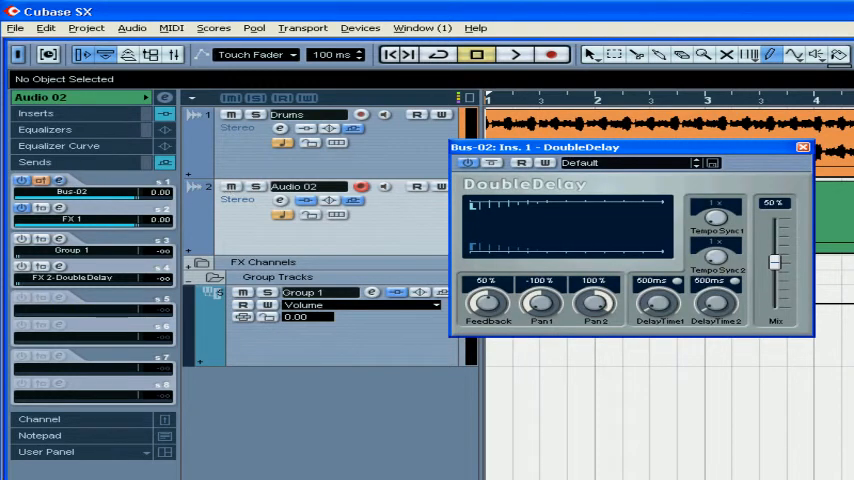
left_click(802, 147)
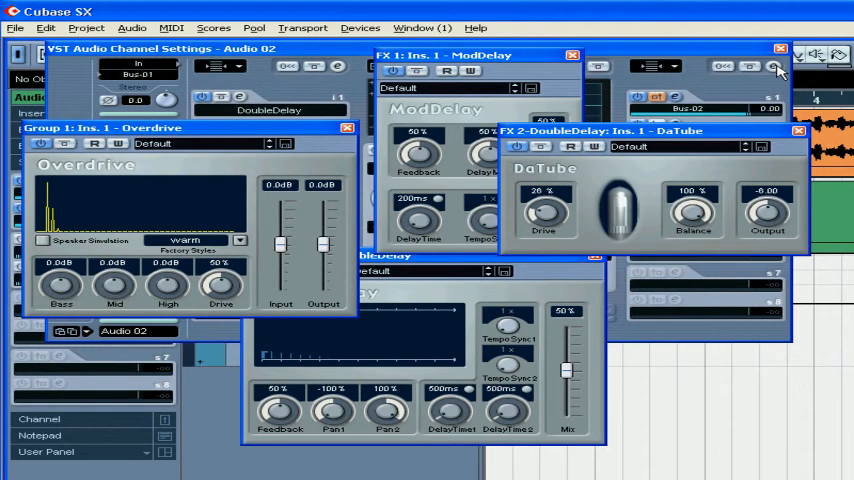
Step: Close all send effect editors and decline resetting the Audio 02 sends rack
left_click(795, 131)
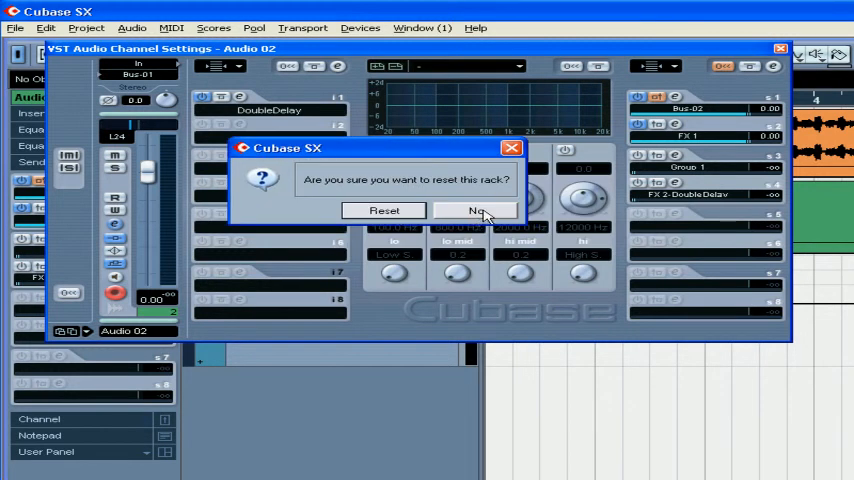
left_click(474, 210)
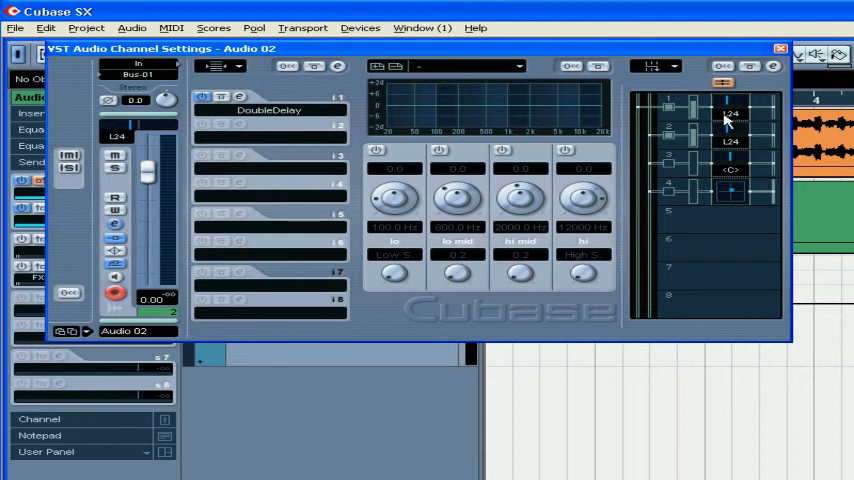
mouse_move(712, 120)
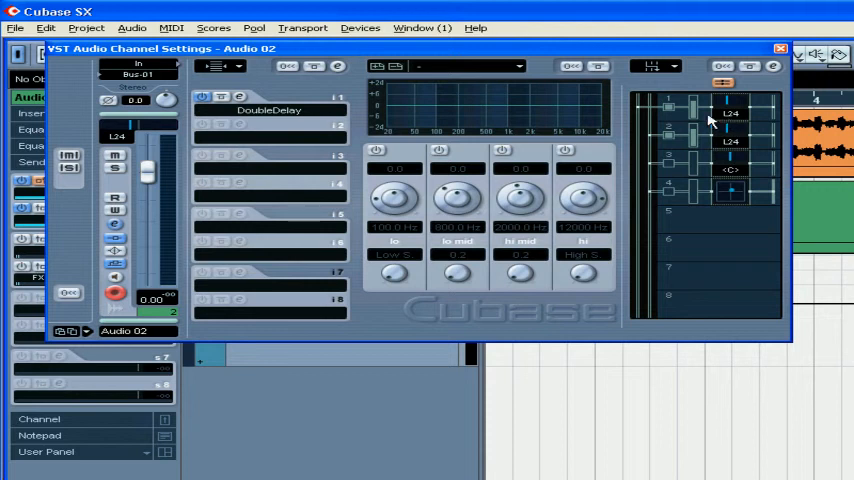